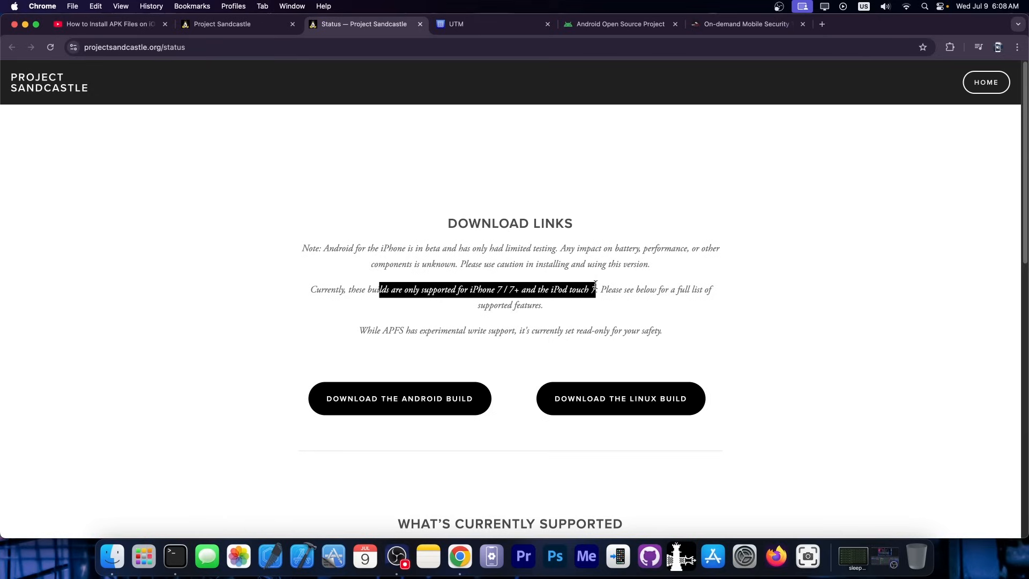
# Scroll down the Project Sandcastle download notes to the supported-devices section.
pyautogui.scroll(-3)
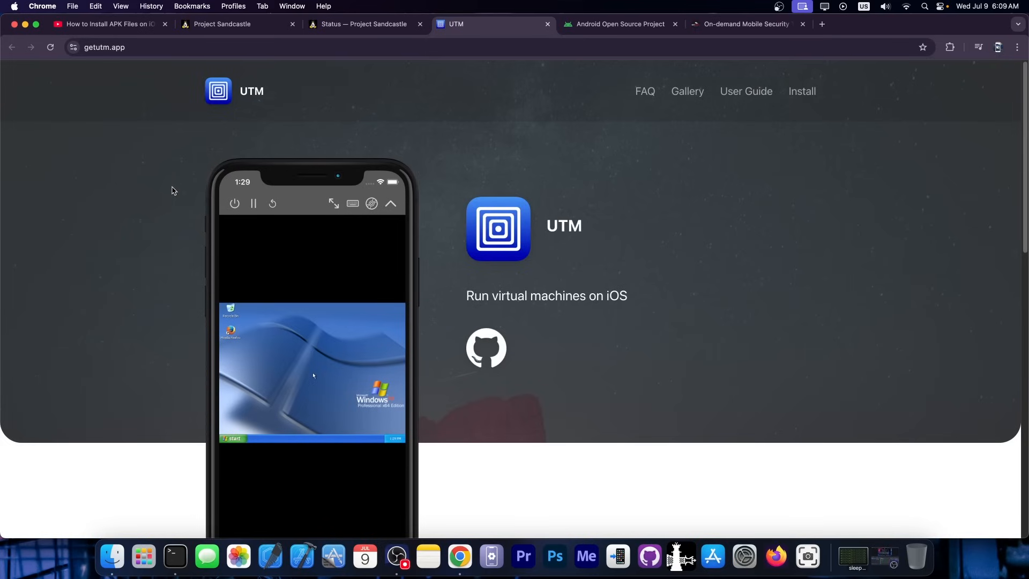
# Go to the Android-x86 site and its Screenshots page via the hamburger menu.
pyautogui.click(617, 24)
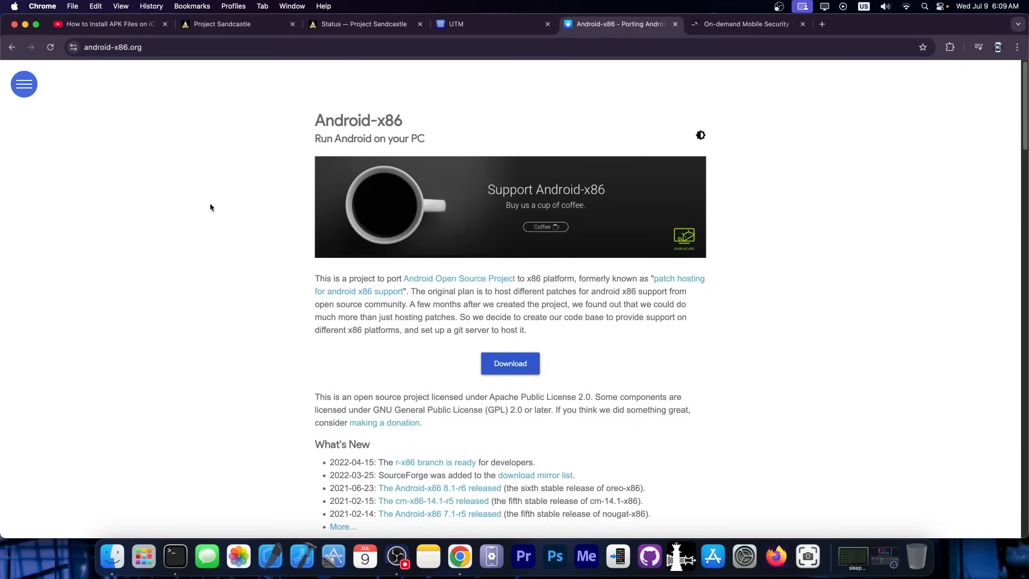
pyautogui.scroll(3)
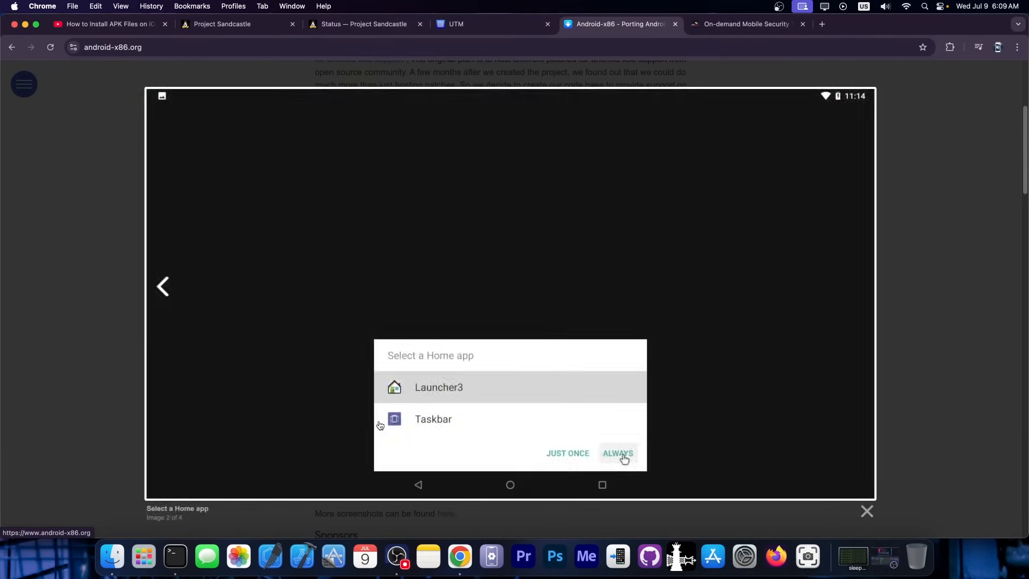
pyautogui.click(615, 454)
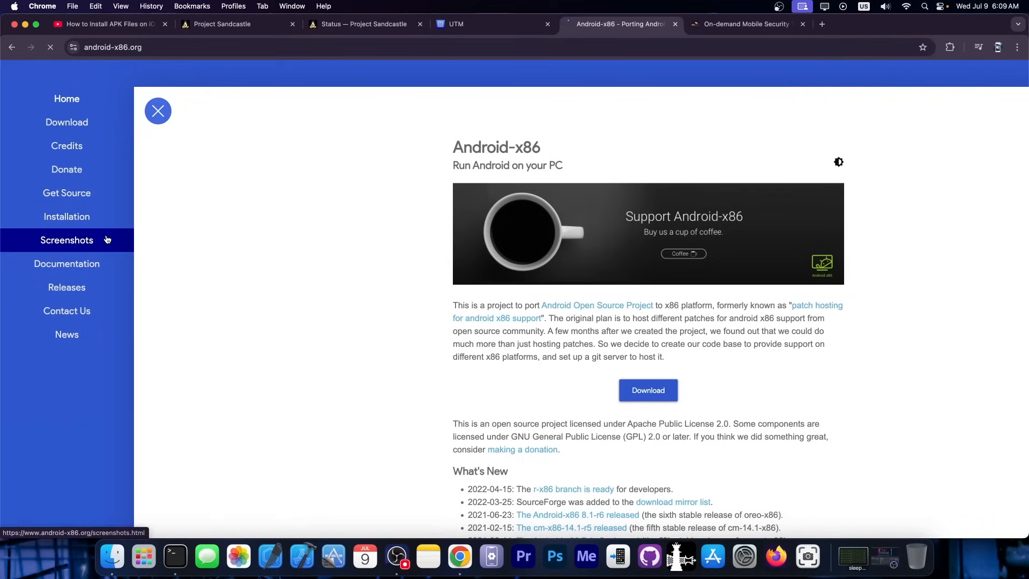
pyautogui.click(67, 239)
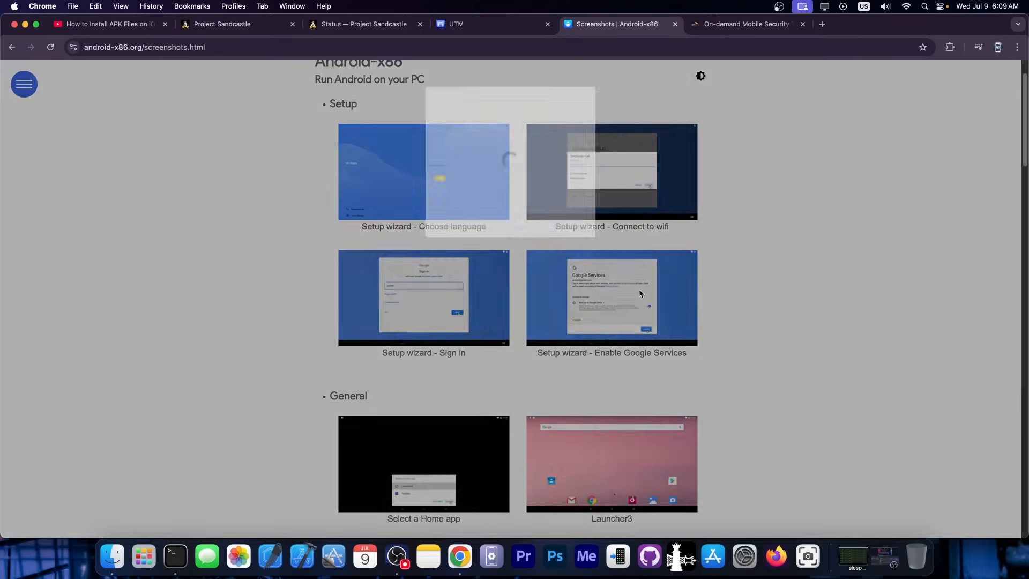
# View the Select a Home app and Launcher3 screenshots, then return to the UTM site.
pyautogui.click(424, 464)
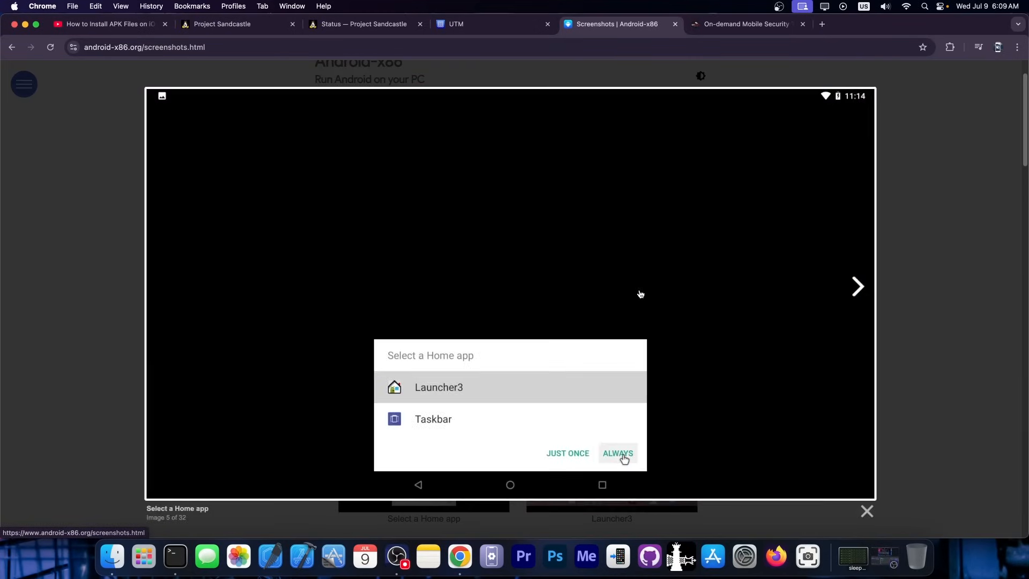
pyautogui.click(858, 287)
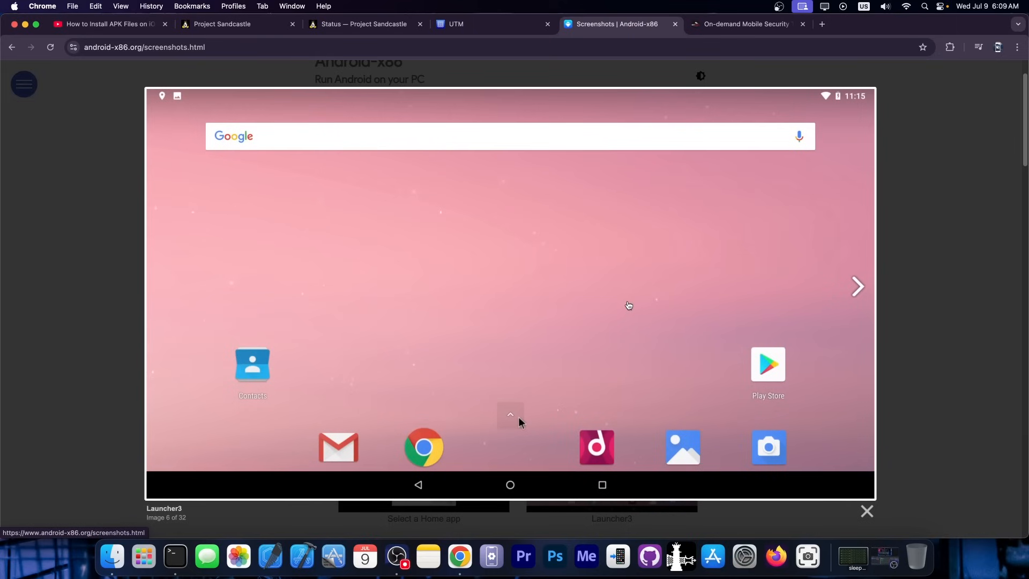
pyautogui.click(455, 23)
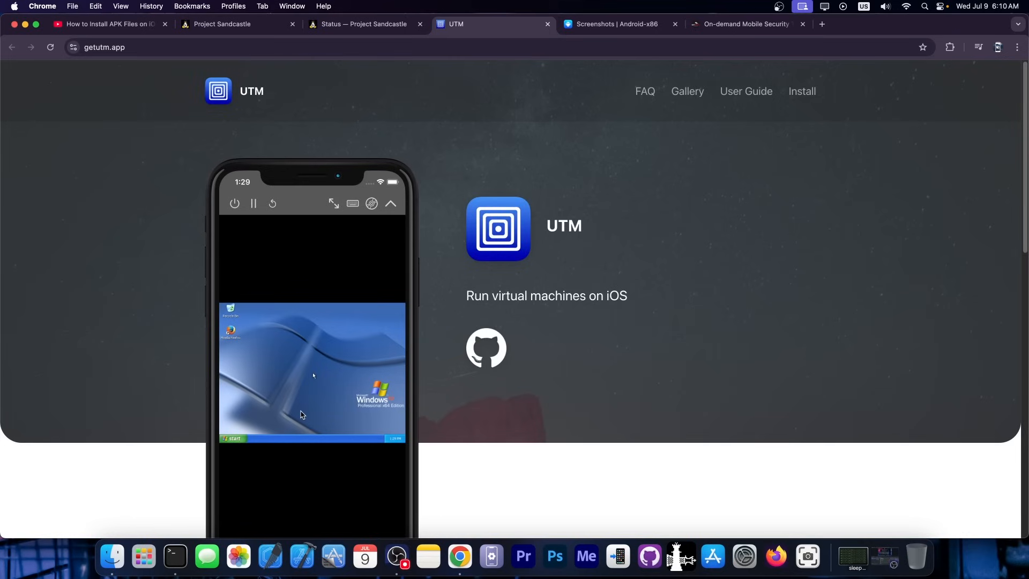
pyautogui.click(108, 24)
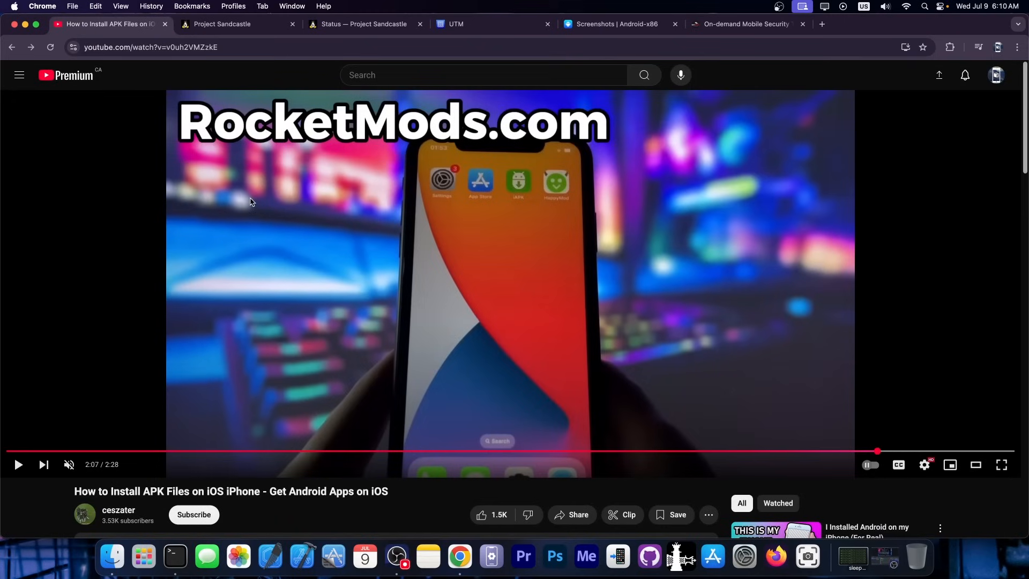
pyautogui.moveTo(489, 210)
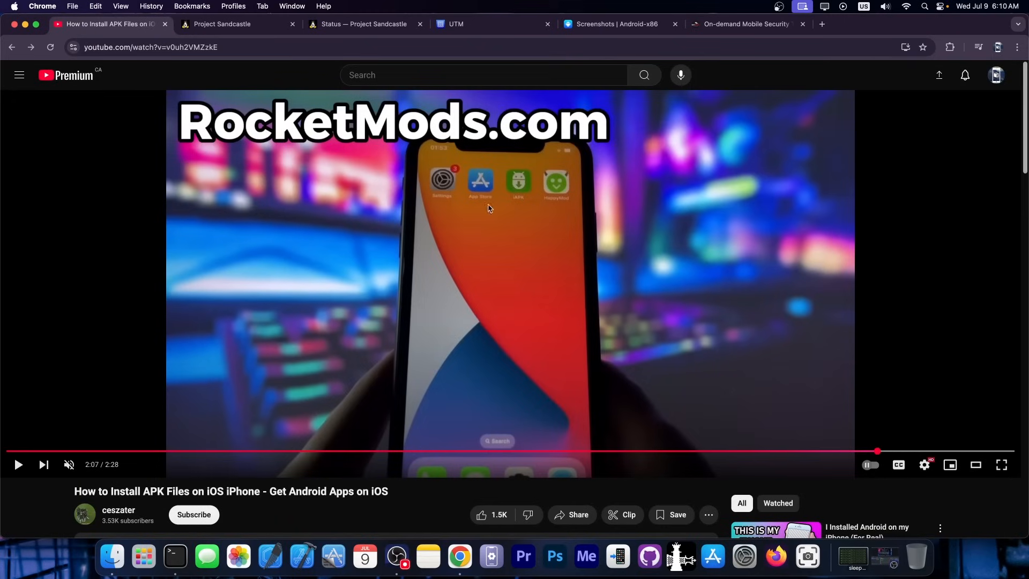
pyautogui.moveTo(522, 189)
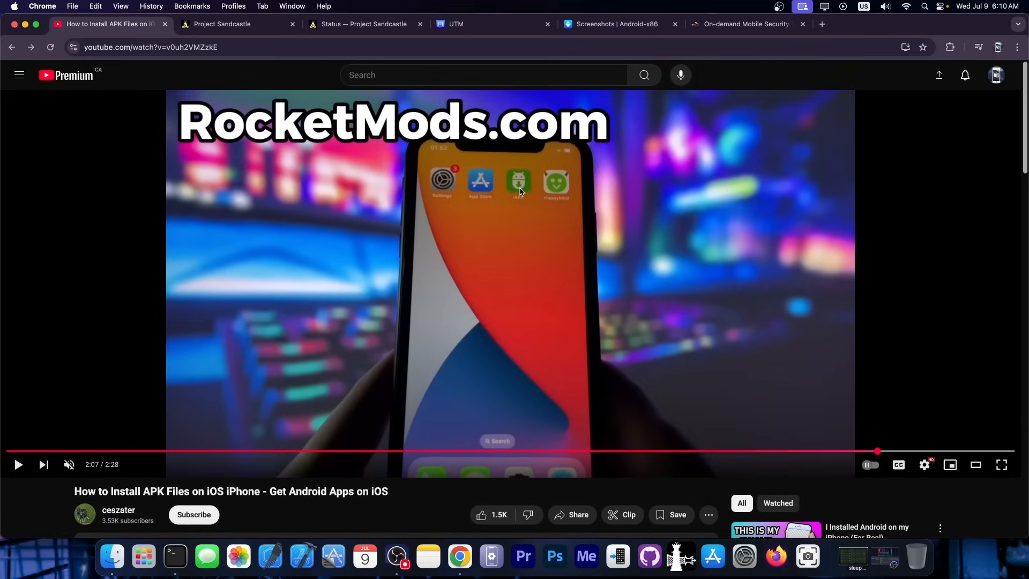
pyautogui.click(220, 24)
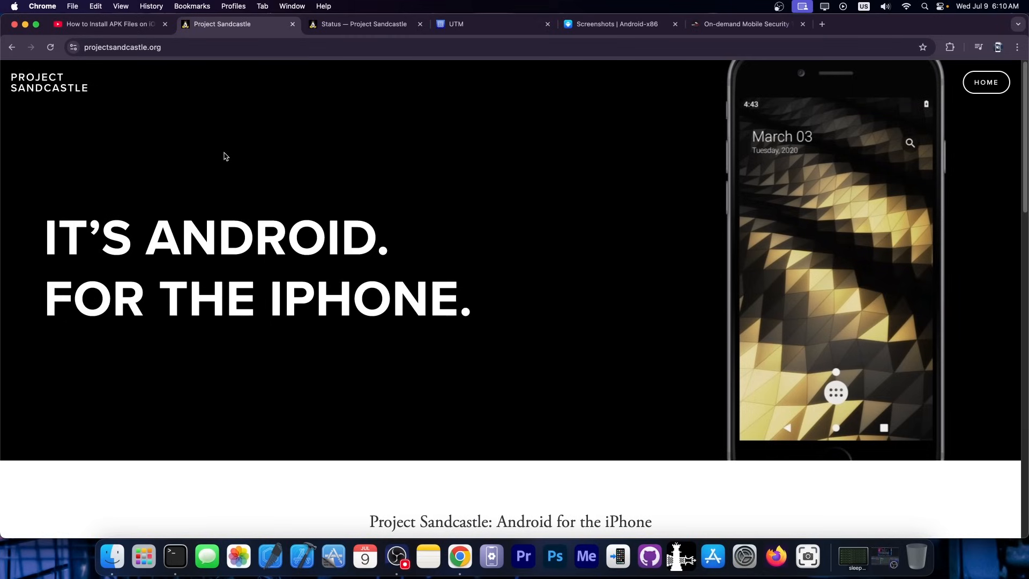
pyautogui.click(105, 24)
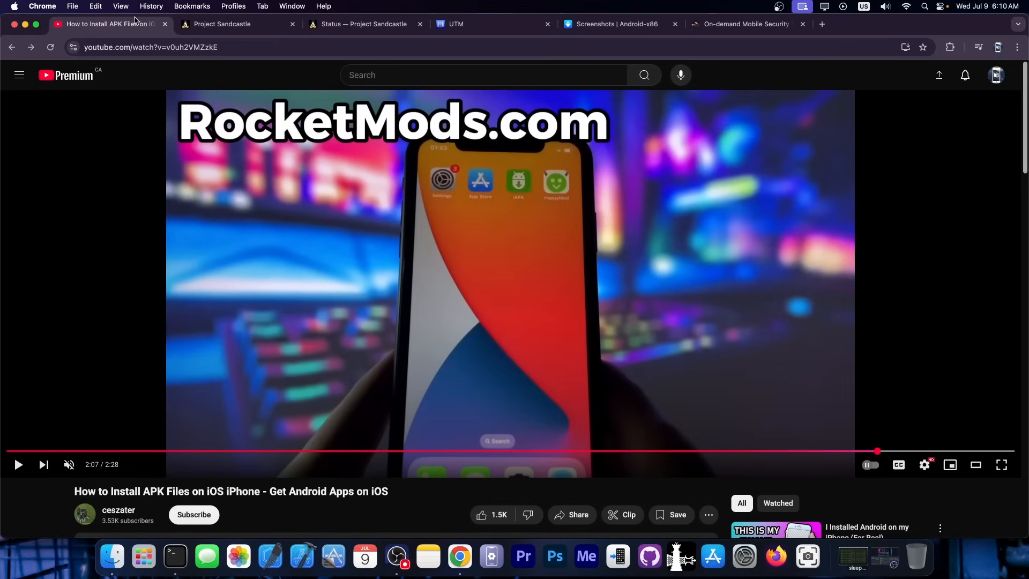
pyautogui.moveTo(843, 82)
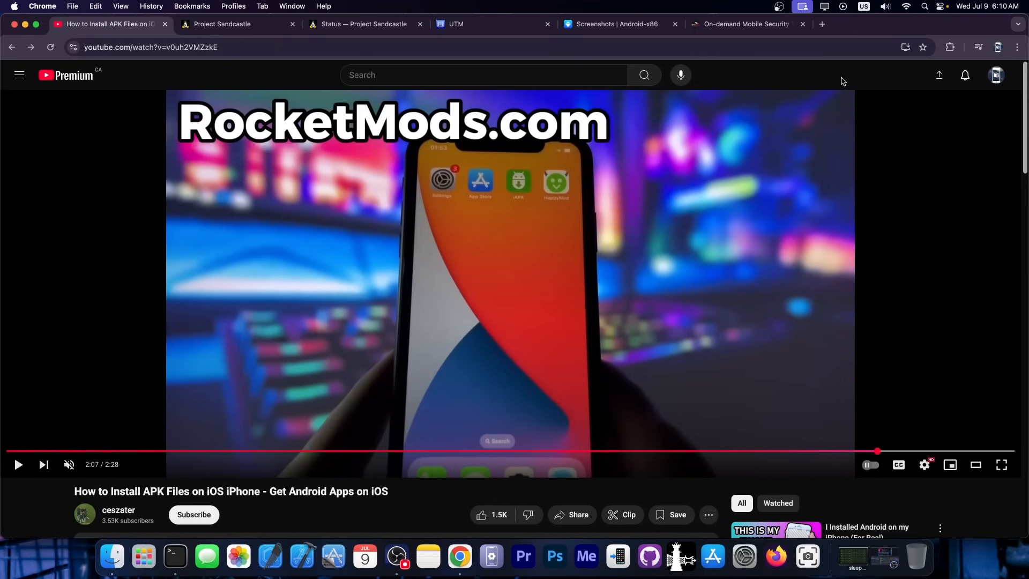
pyautogui.scroll(-3)
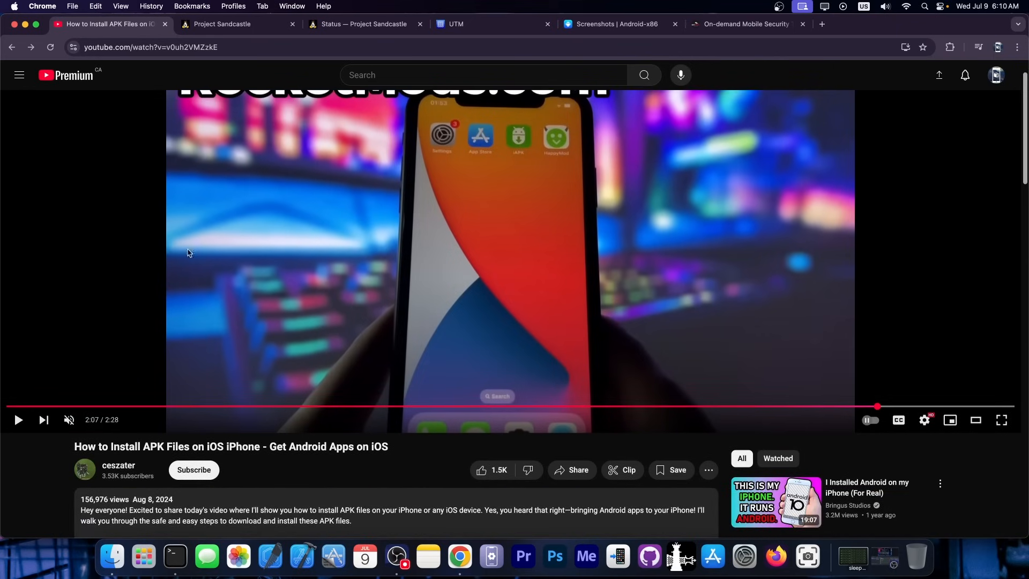
pyautogui.moveTo(126, 501)
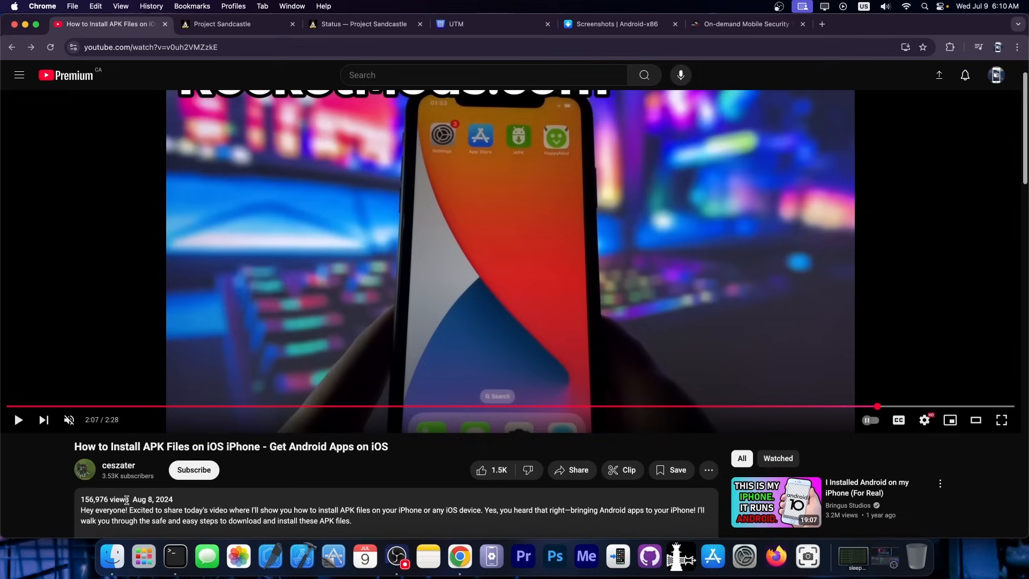
pyautogui.moveTo(494, 151)
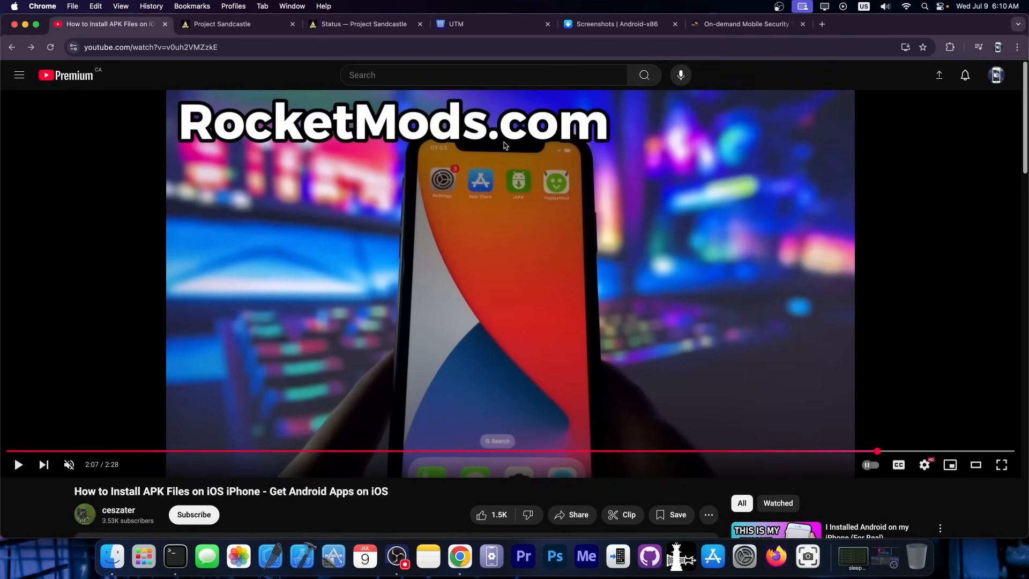
pyautogui.click(239, 24)
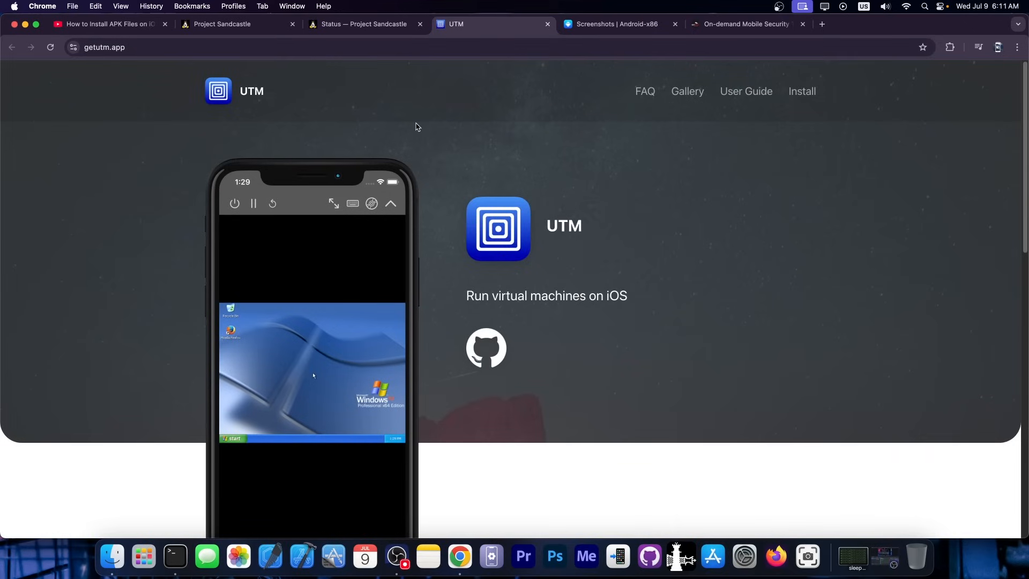
# Revisit Android-x86, then browse Project Sandcastle's status page support table and download links.
pyautogui.click(614, 24)
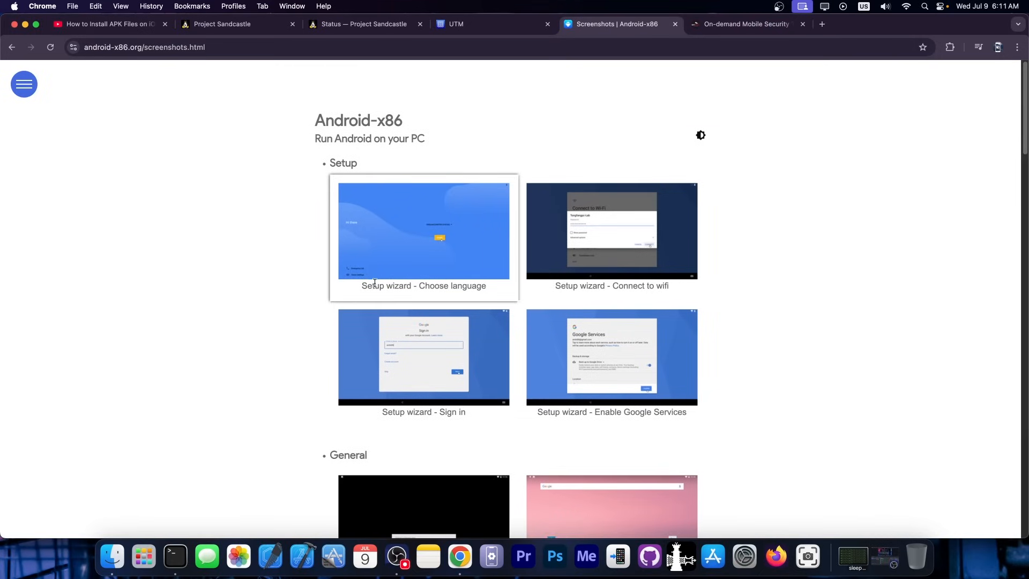
pyautogui.moveTo(492, 25)
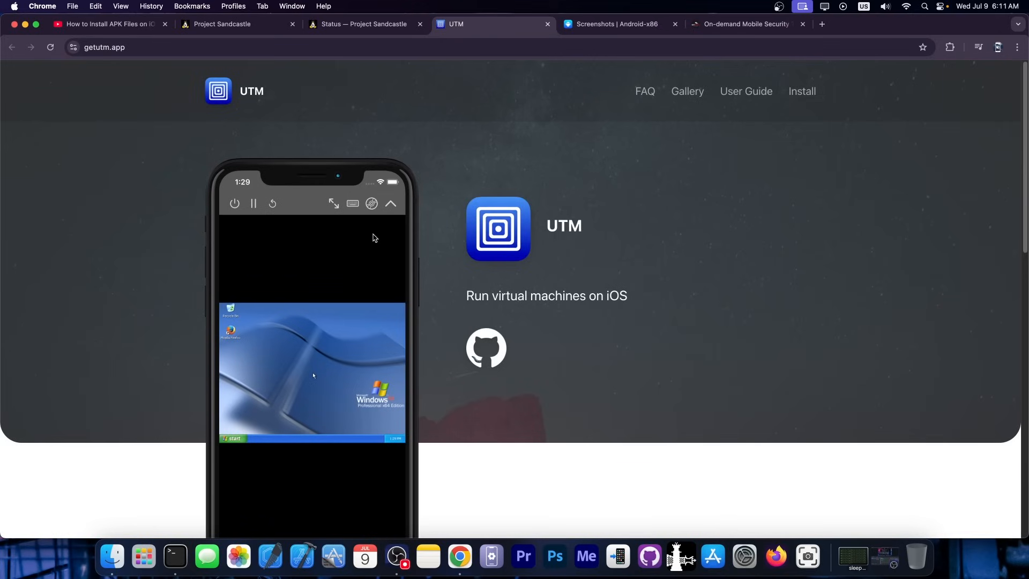
pyautogui.click(364, 24)
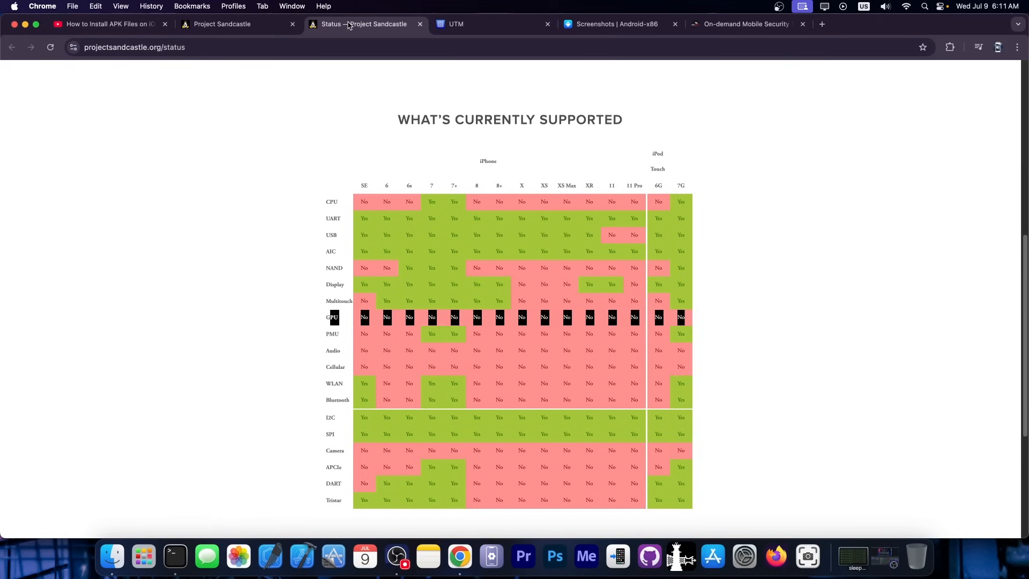
pyautogui.scroll(-3)
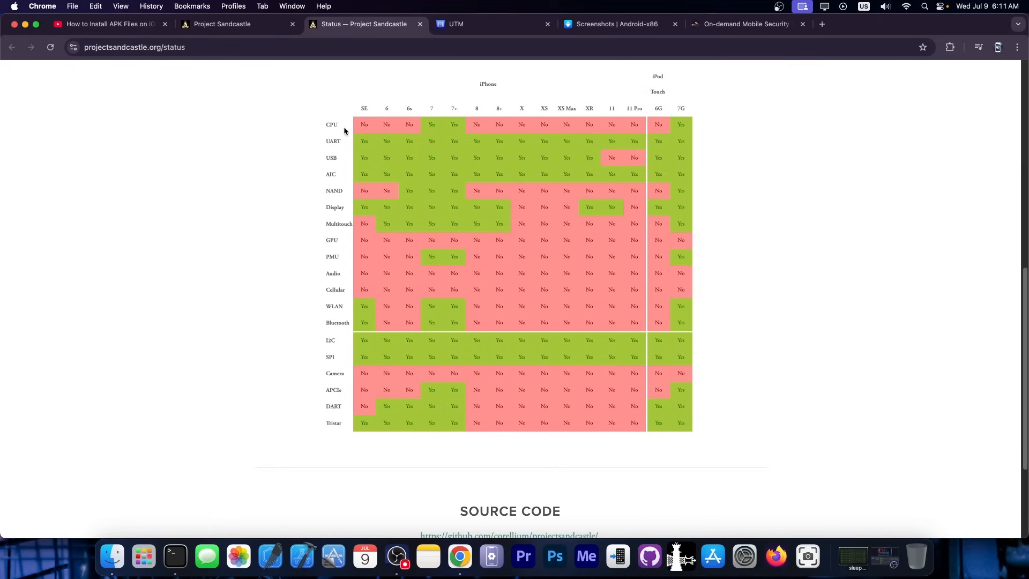
pyautogui.moveTo(498, 140)
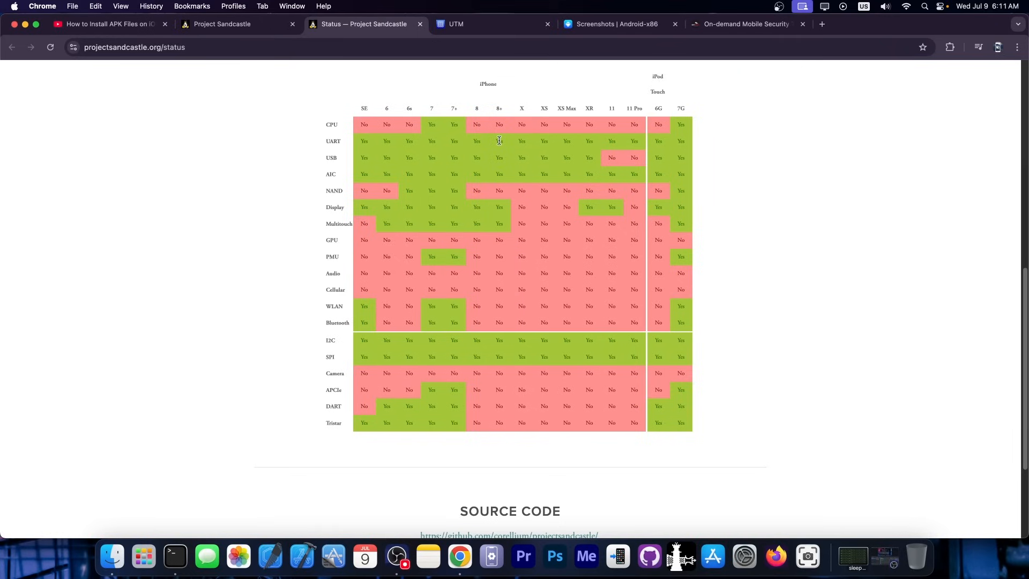
pyautogui.scroll(3)
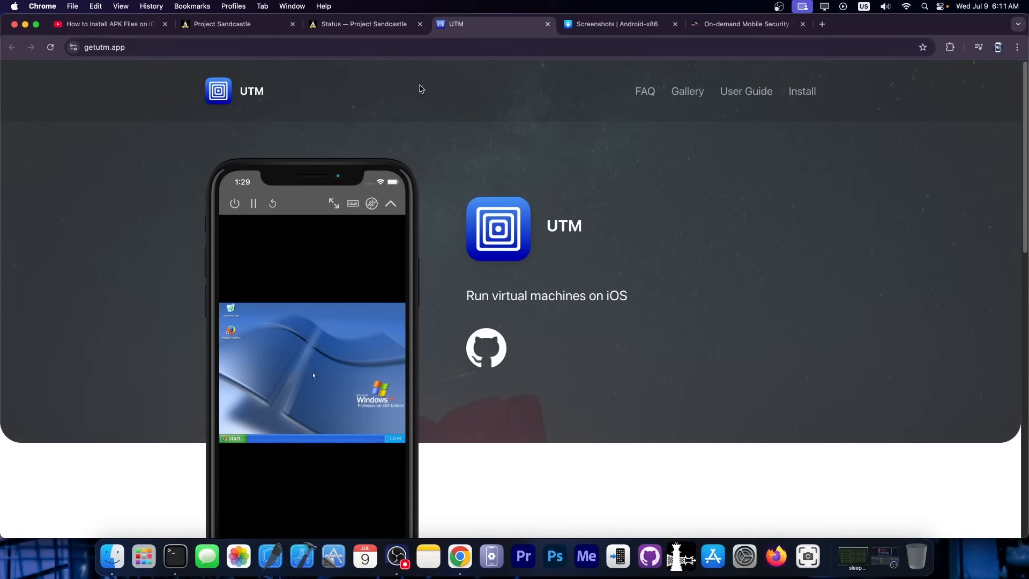
pyautogui.click(364, 23)
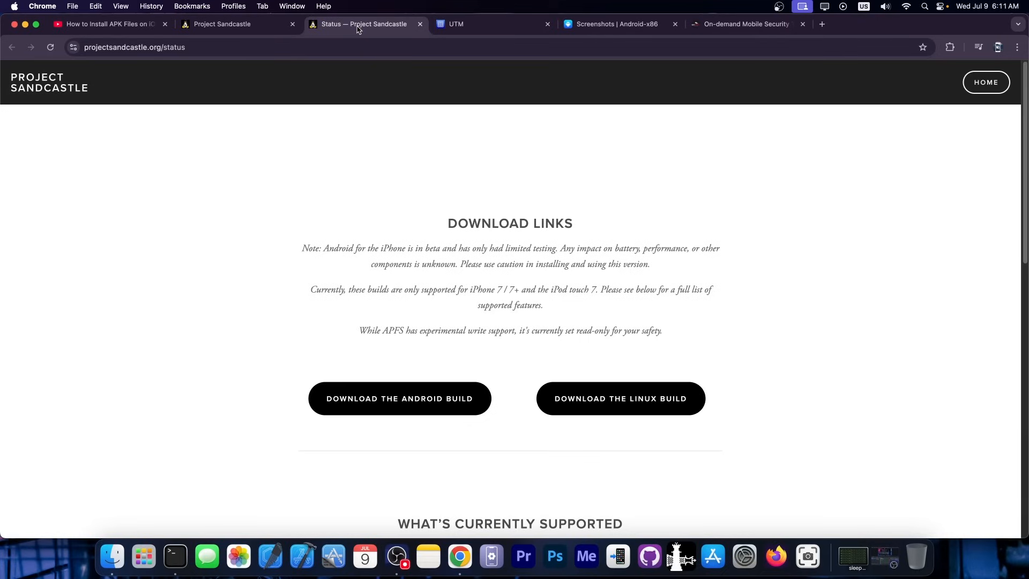
# Revisit the YouTube APK installer video, then return to the UTM virtual machines site.
pyautogui.click(108, 23)
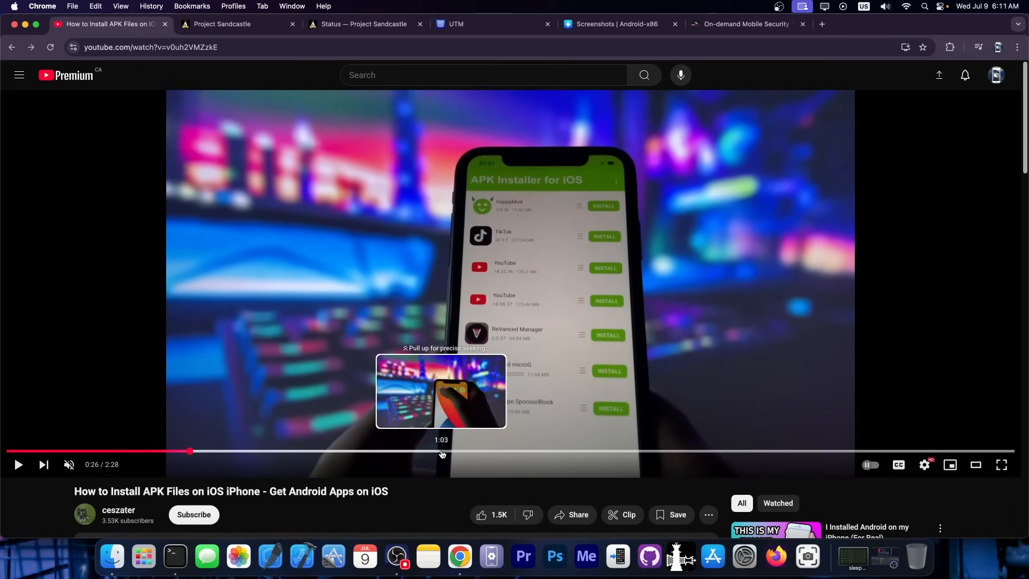
pyautogui.moveTo(360, 307)
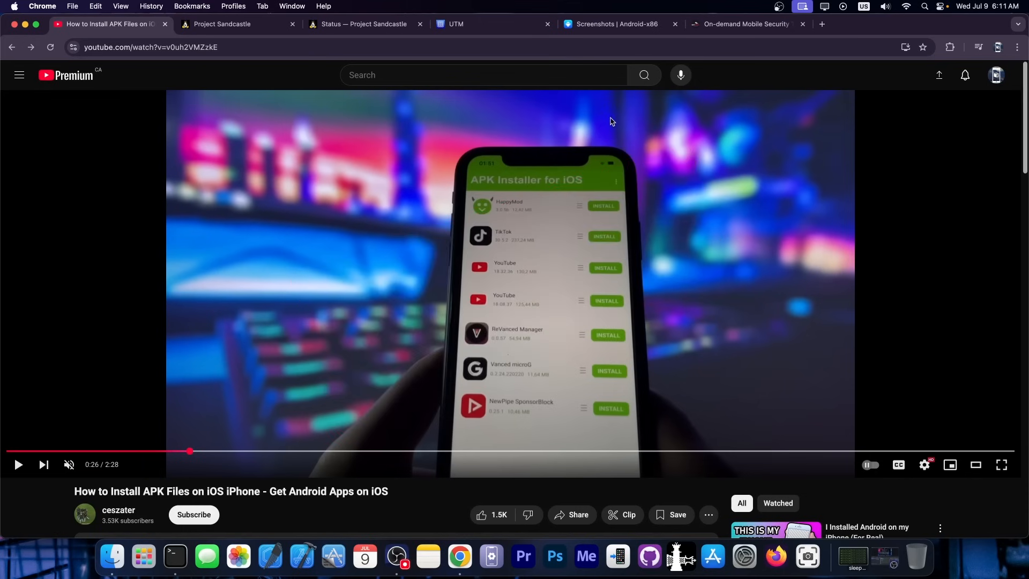
pyautogui.click(614, 23)
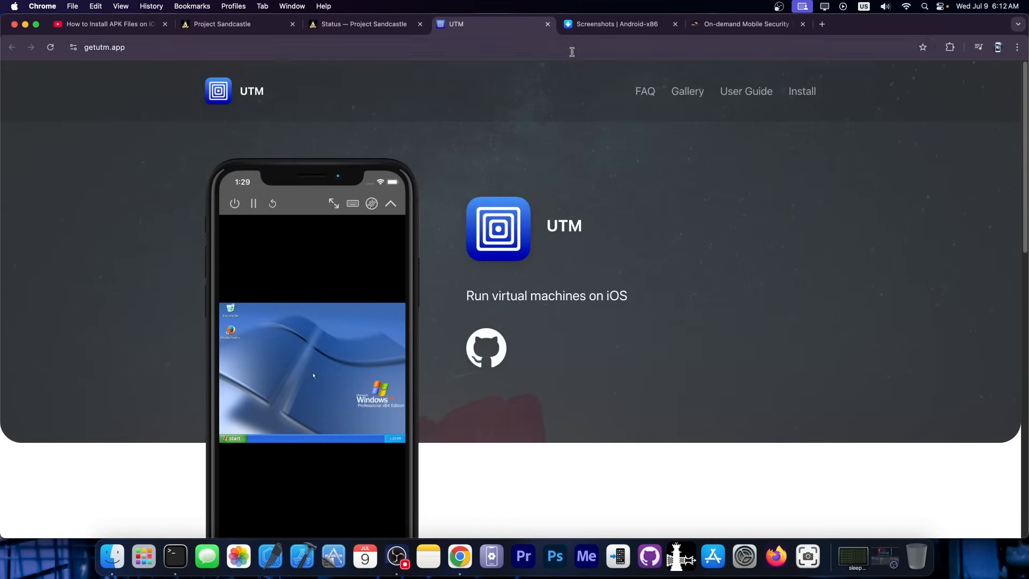
# Revisit Android-x86 screenshots and Project Sandcastle's home page, then switch to 8kSec Academy.
pyautogui.click(613, 23)
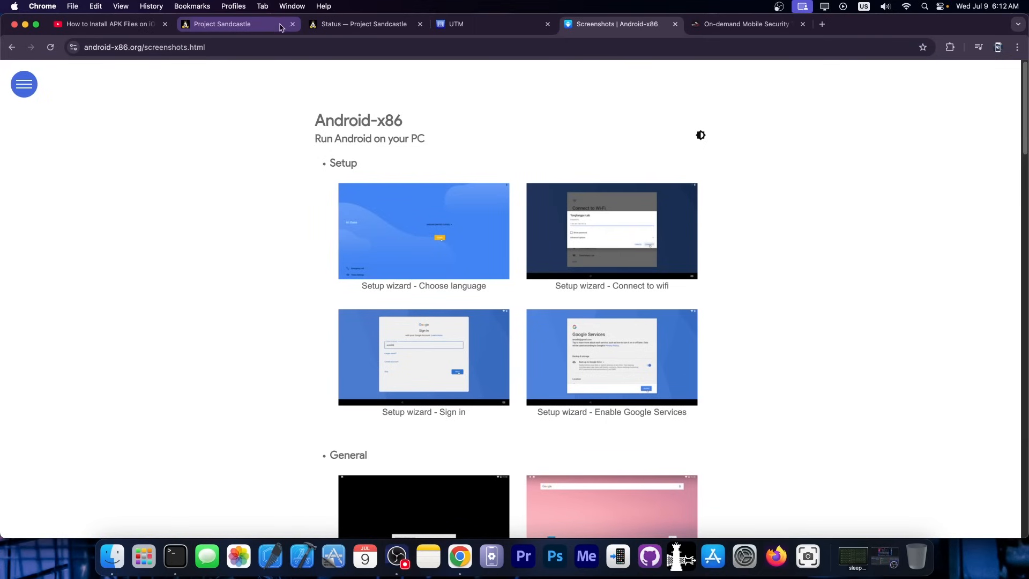
pyautogui.click(226, 23)
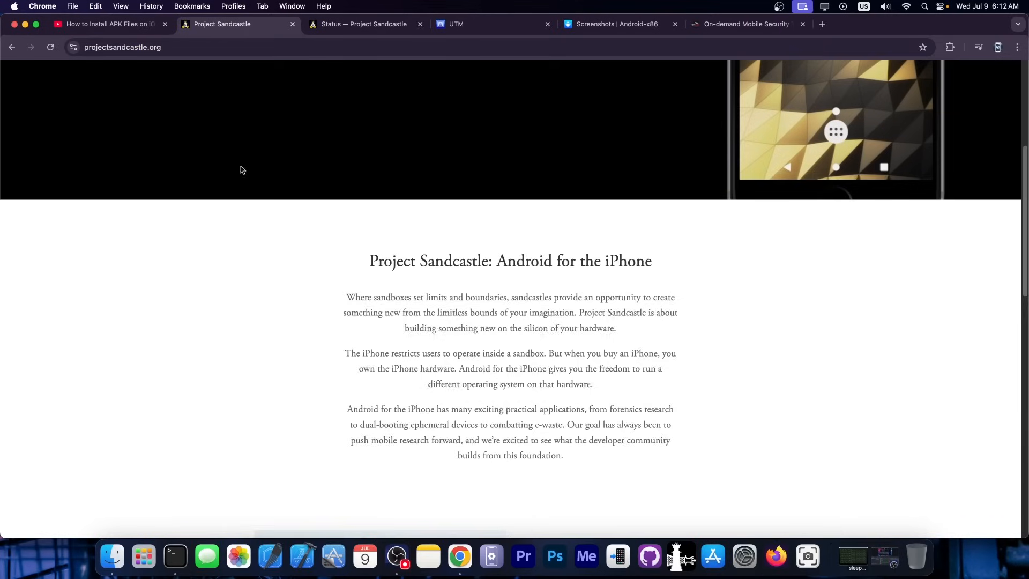
pyautogui.scroll(3)
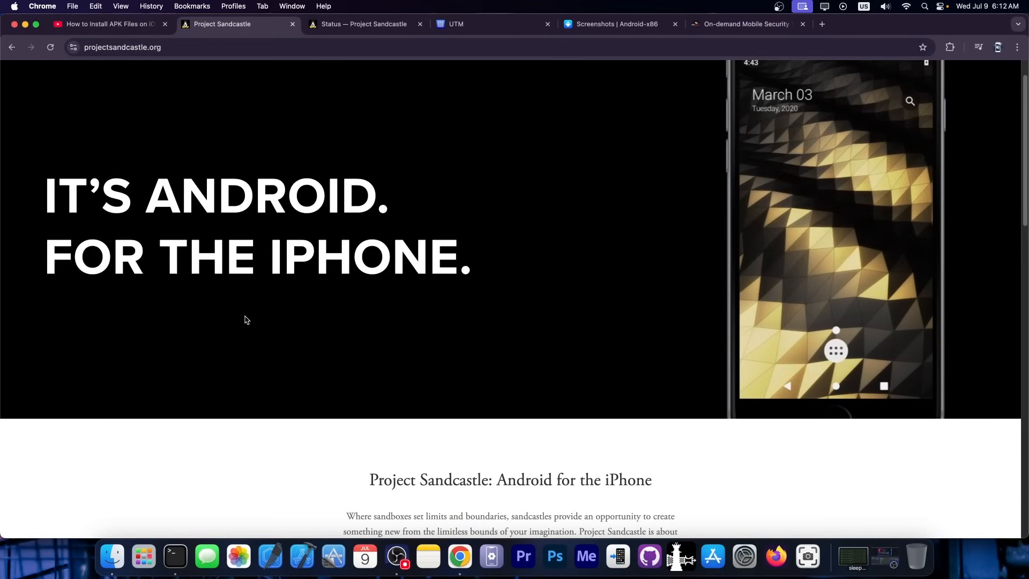
pyautogui.click(746, 24)
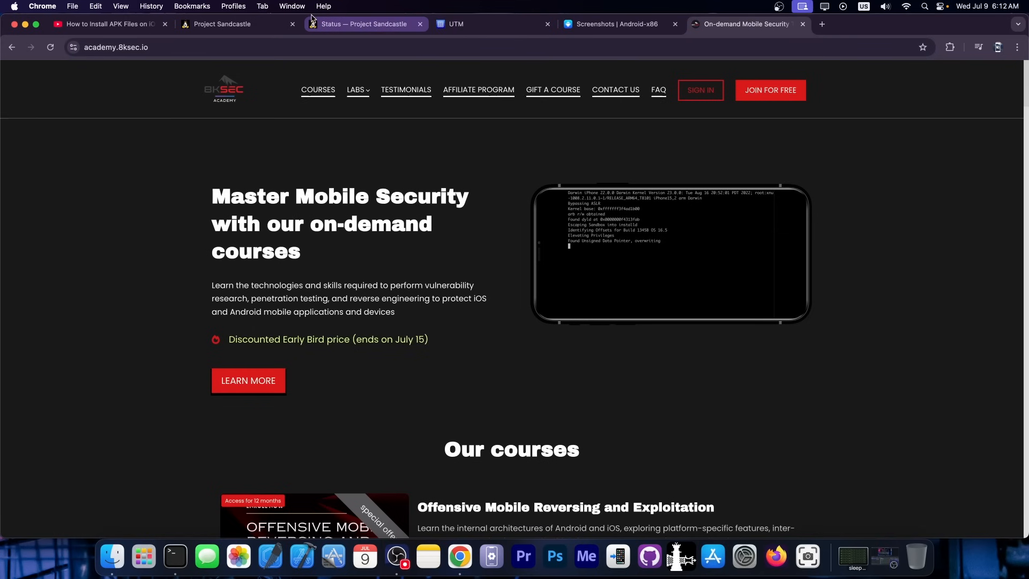
# Open the Offensive iOS Internals course from Our courses and scroll into its syllabus.
pyautogui.scroll(-3)
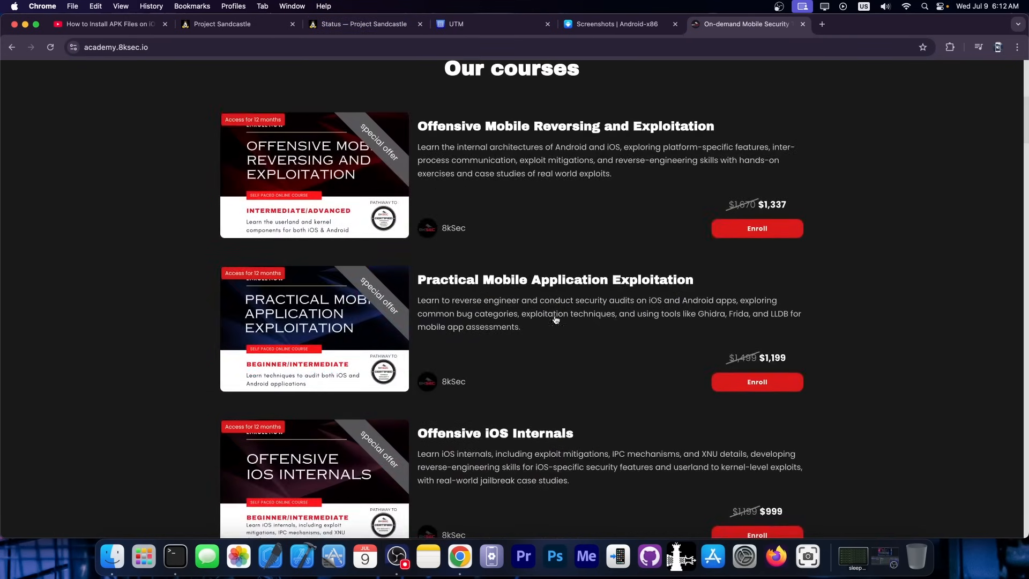
pyautogui.click(495, 433)
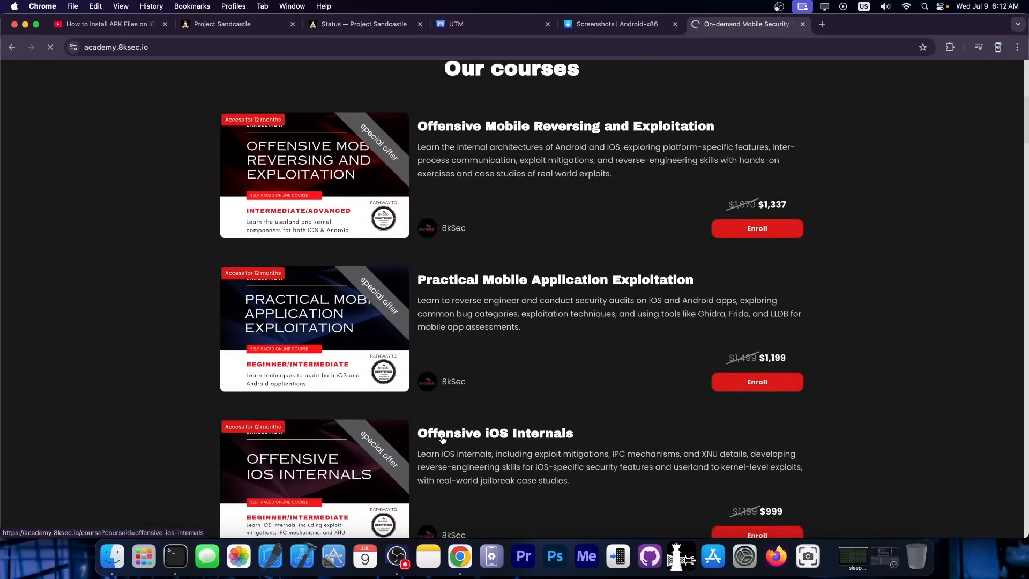
pyautogui.click(494, 433)
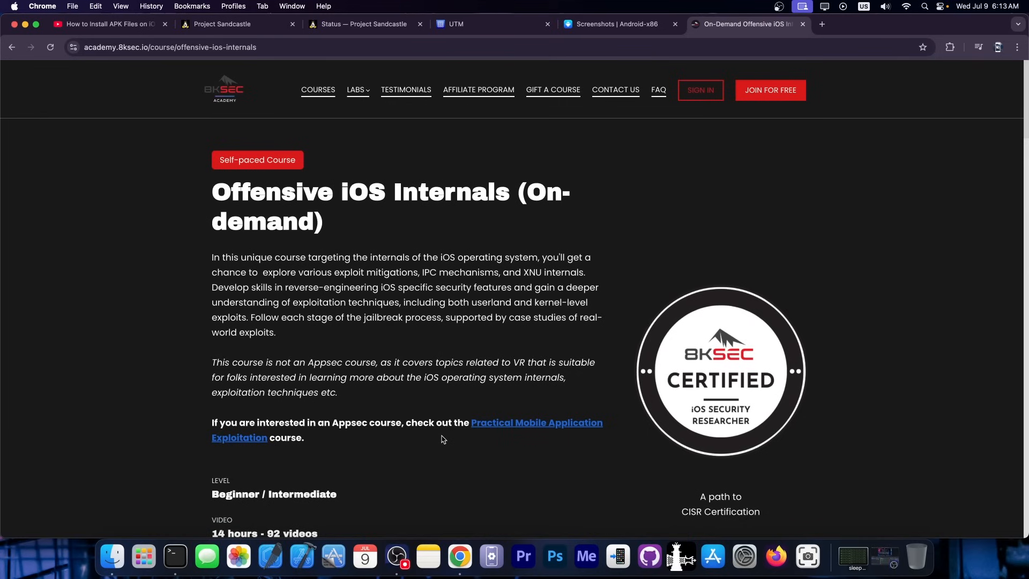
pyautogui.scroll(-3)
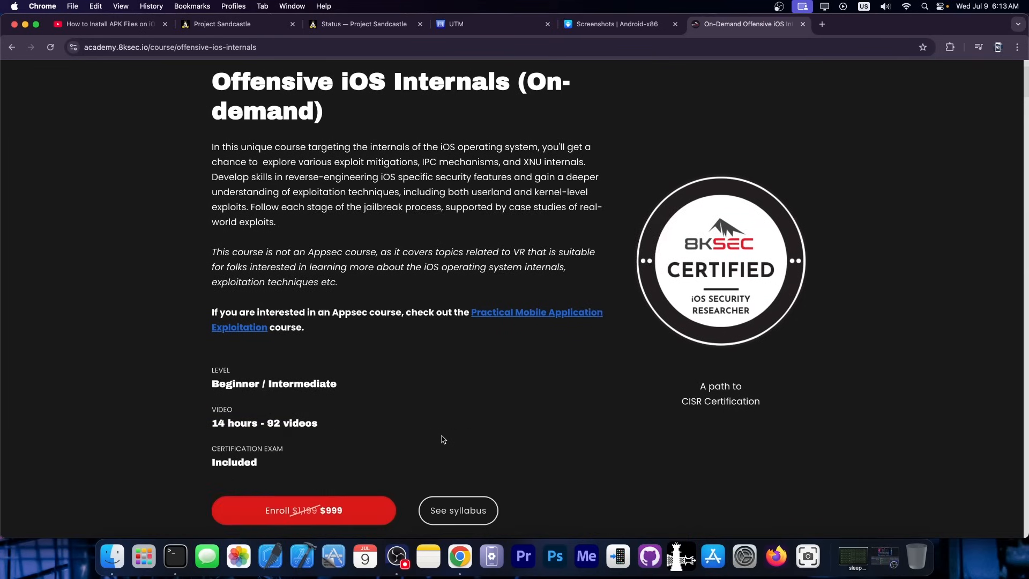
pyautogui.scroll(-3)
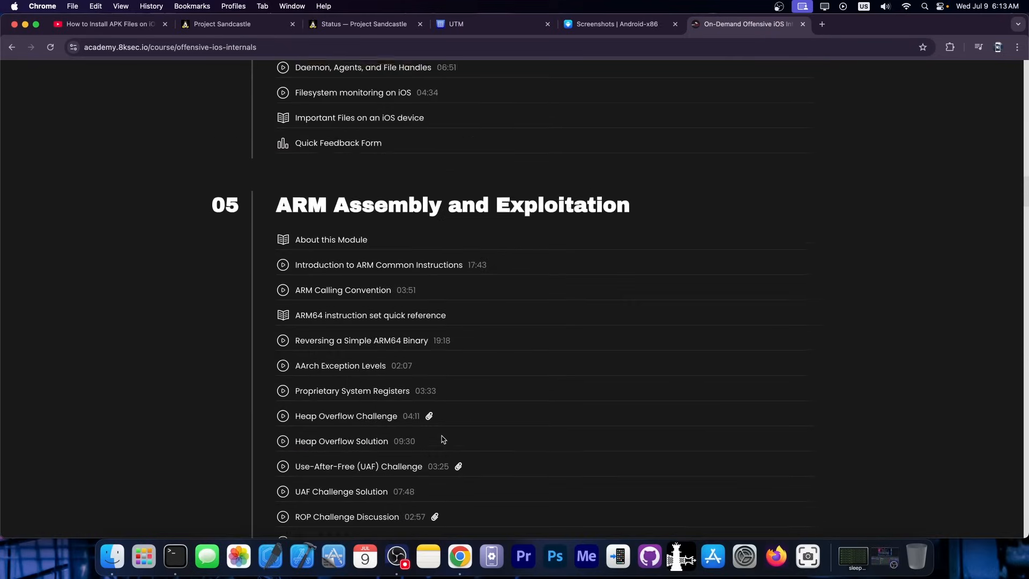
pyautogui.scroll(-3)
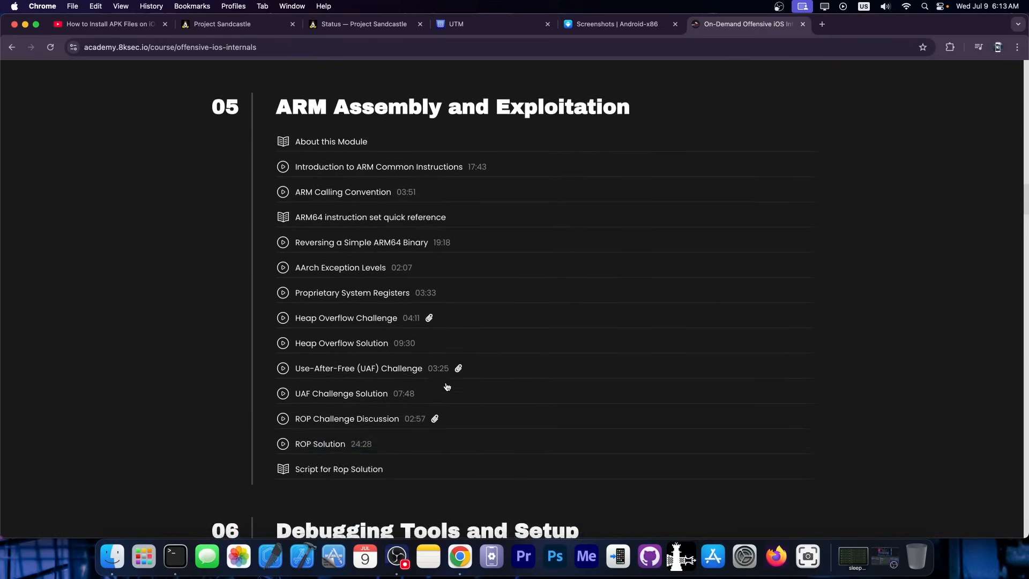
# Finish reviewing the syllabus modules, return to the top and minimize Chrome to the desktop.
pyautogui.scroll(-3)
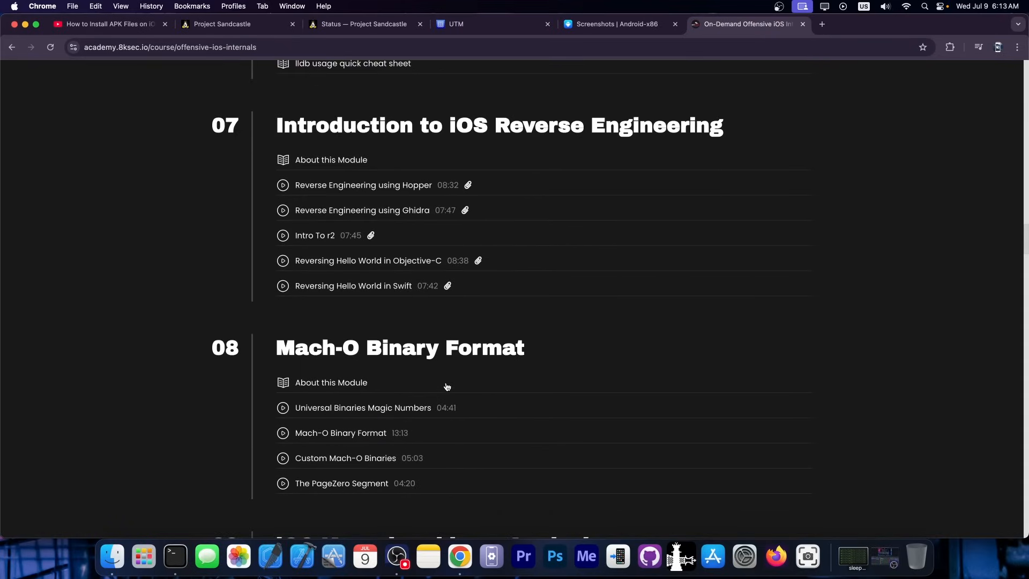
pyautogui.scroll(-3)
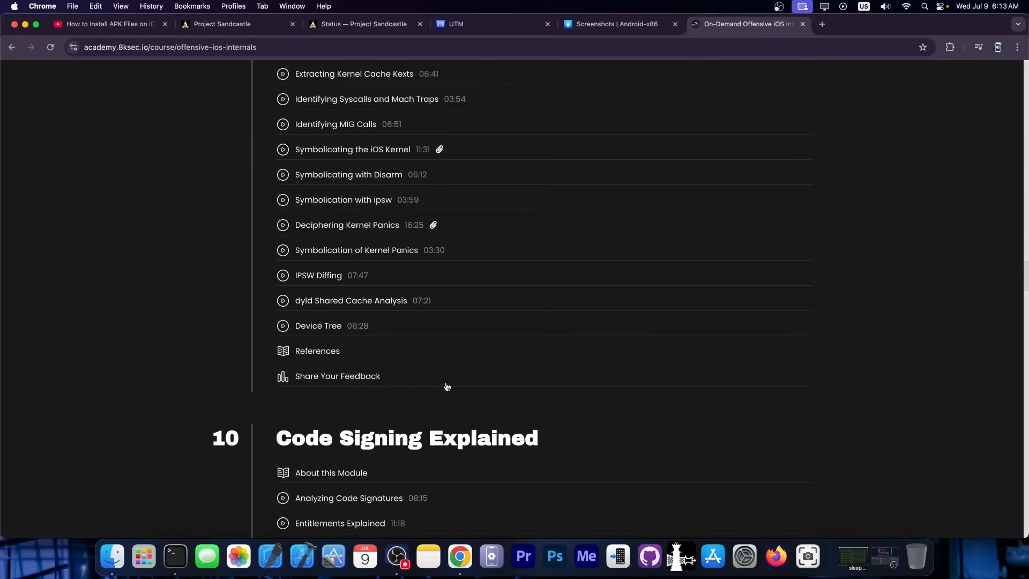
pyautogui.scroll(3)
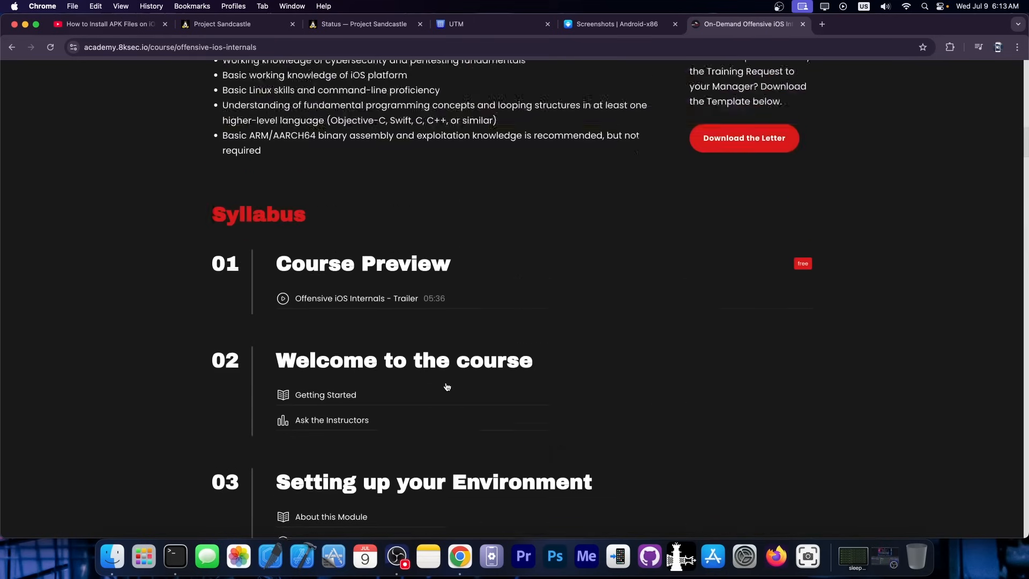
pyautogui.scroll(3)
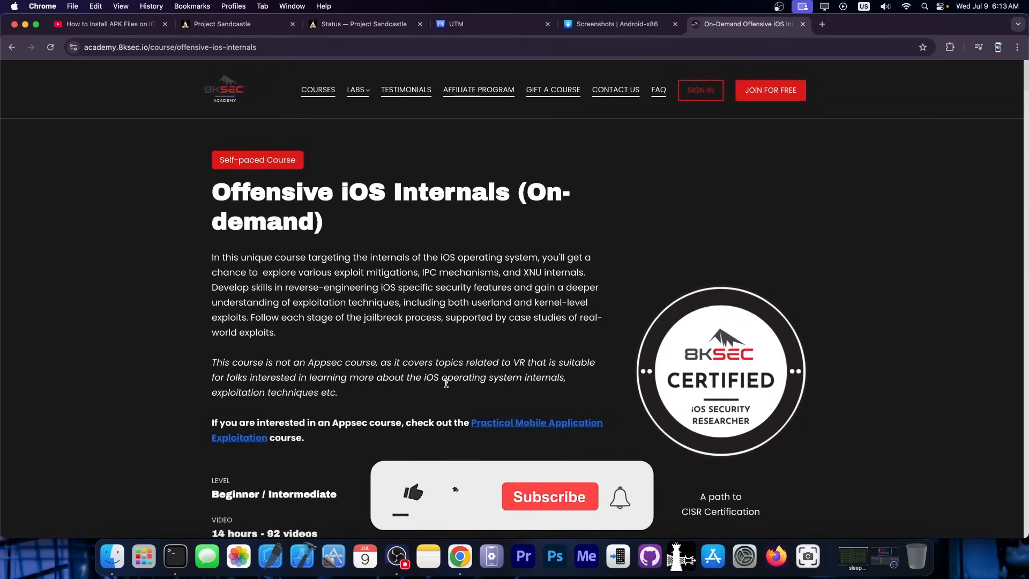
pyautogui.click(411, 493)
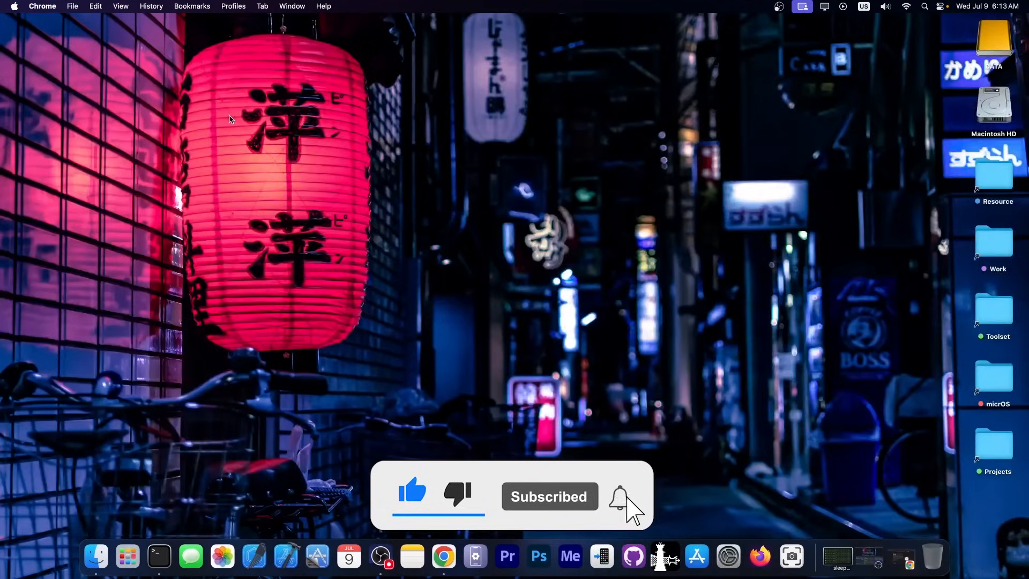
pyautogui.click(617, 497)
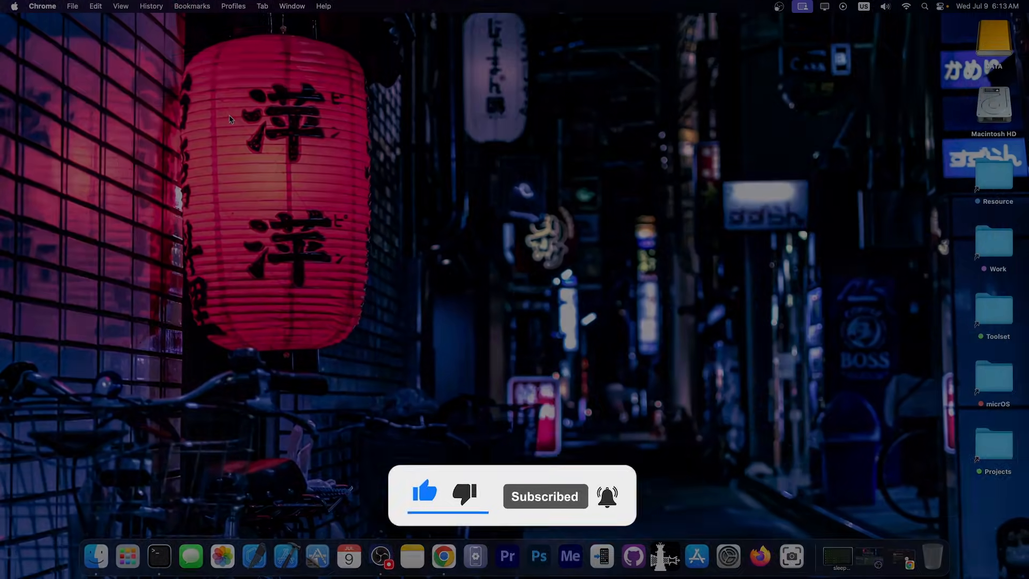